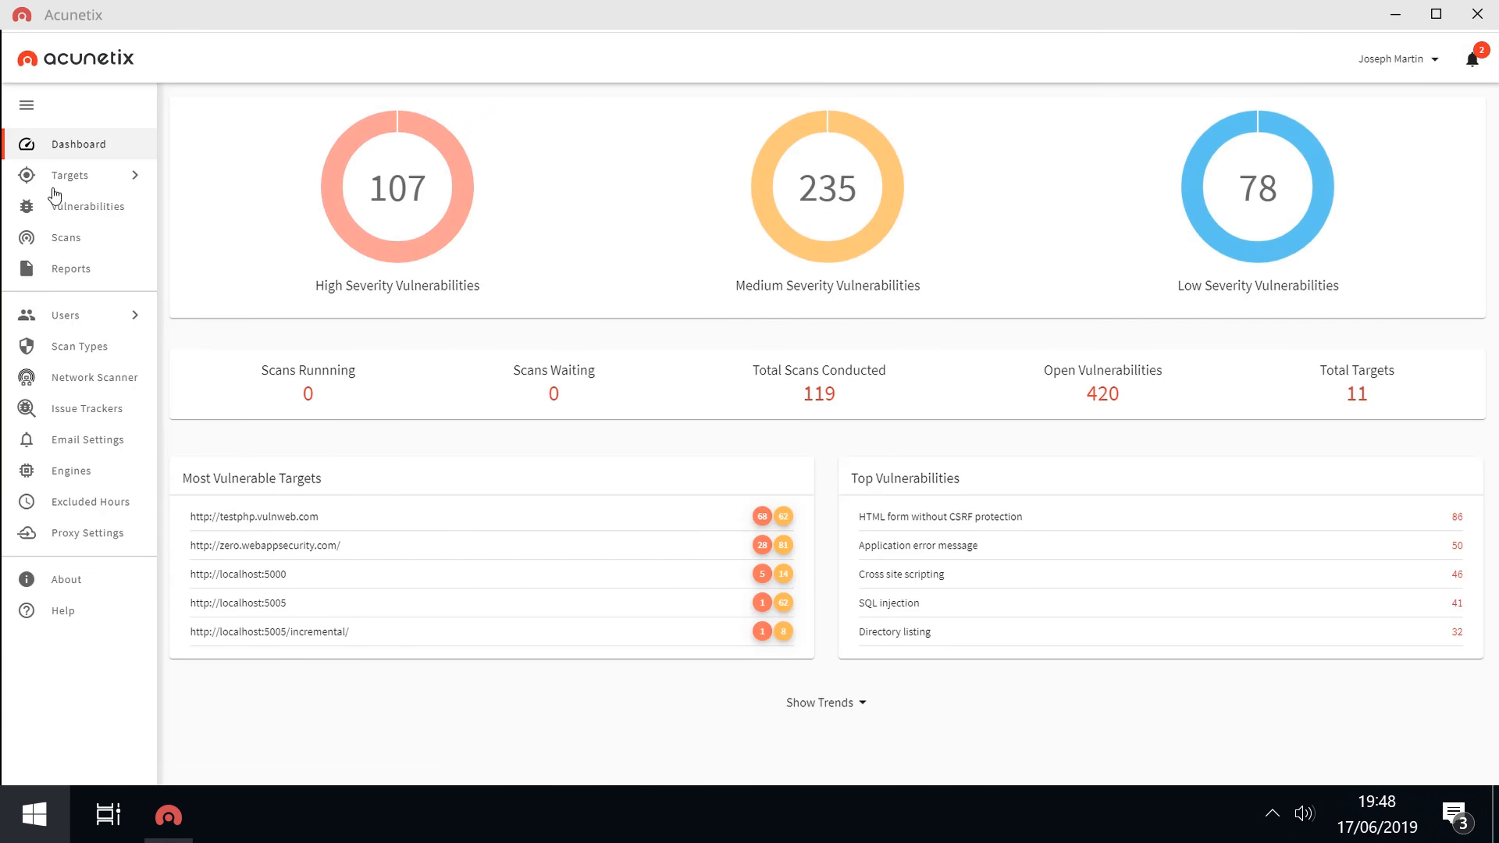
{"action": "left_click", "coordinate": [65, 237]}
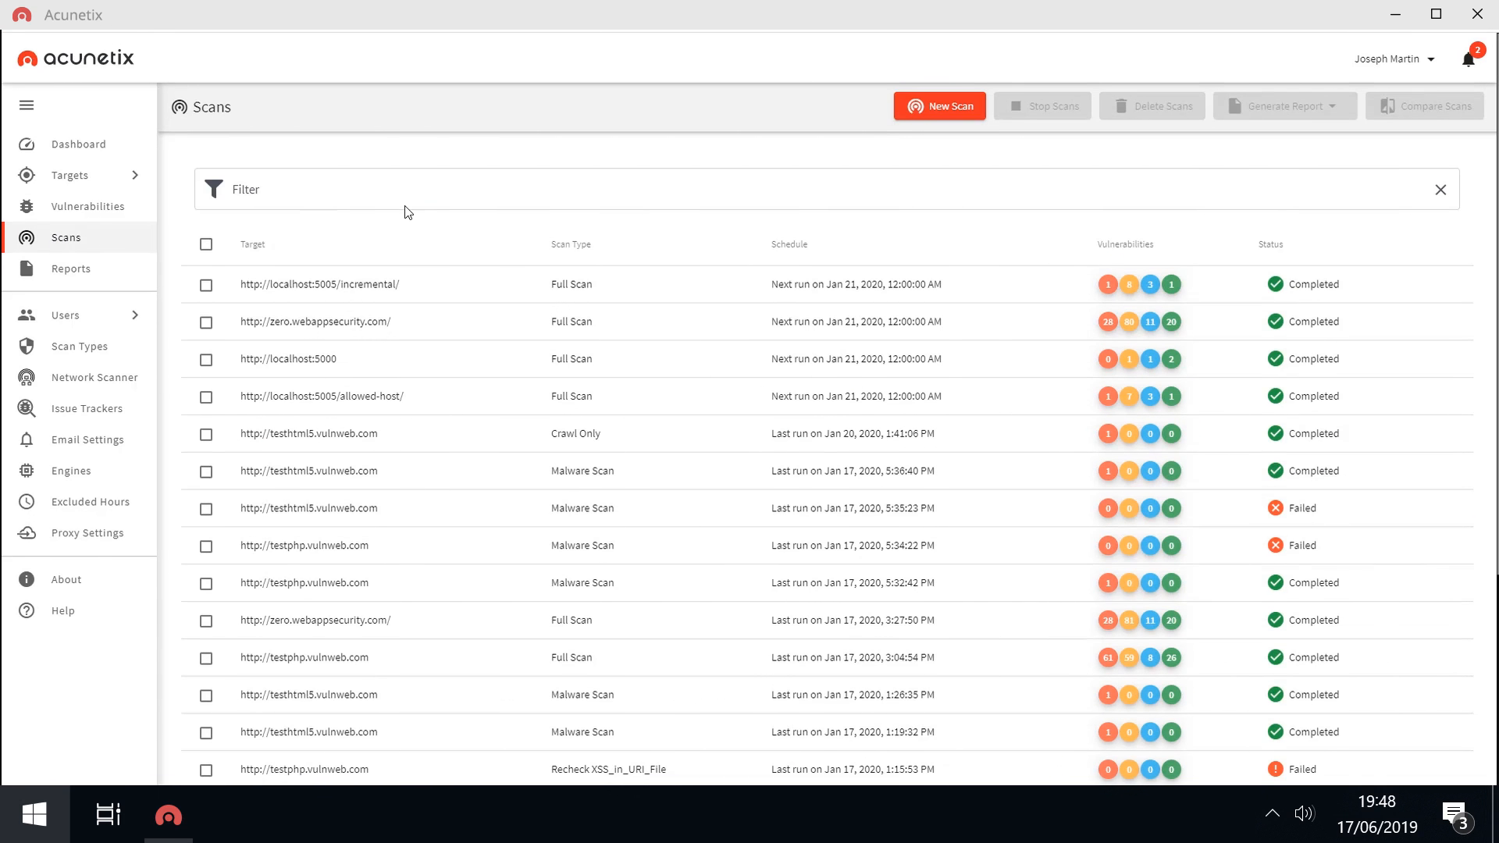
{"action": "left_click", "coordinate": [246, 189]}
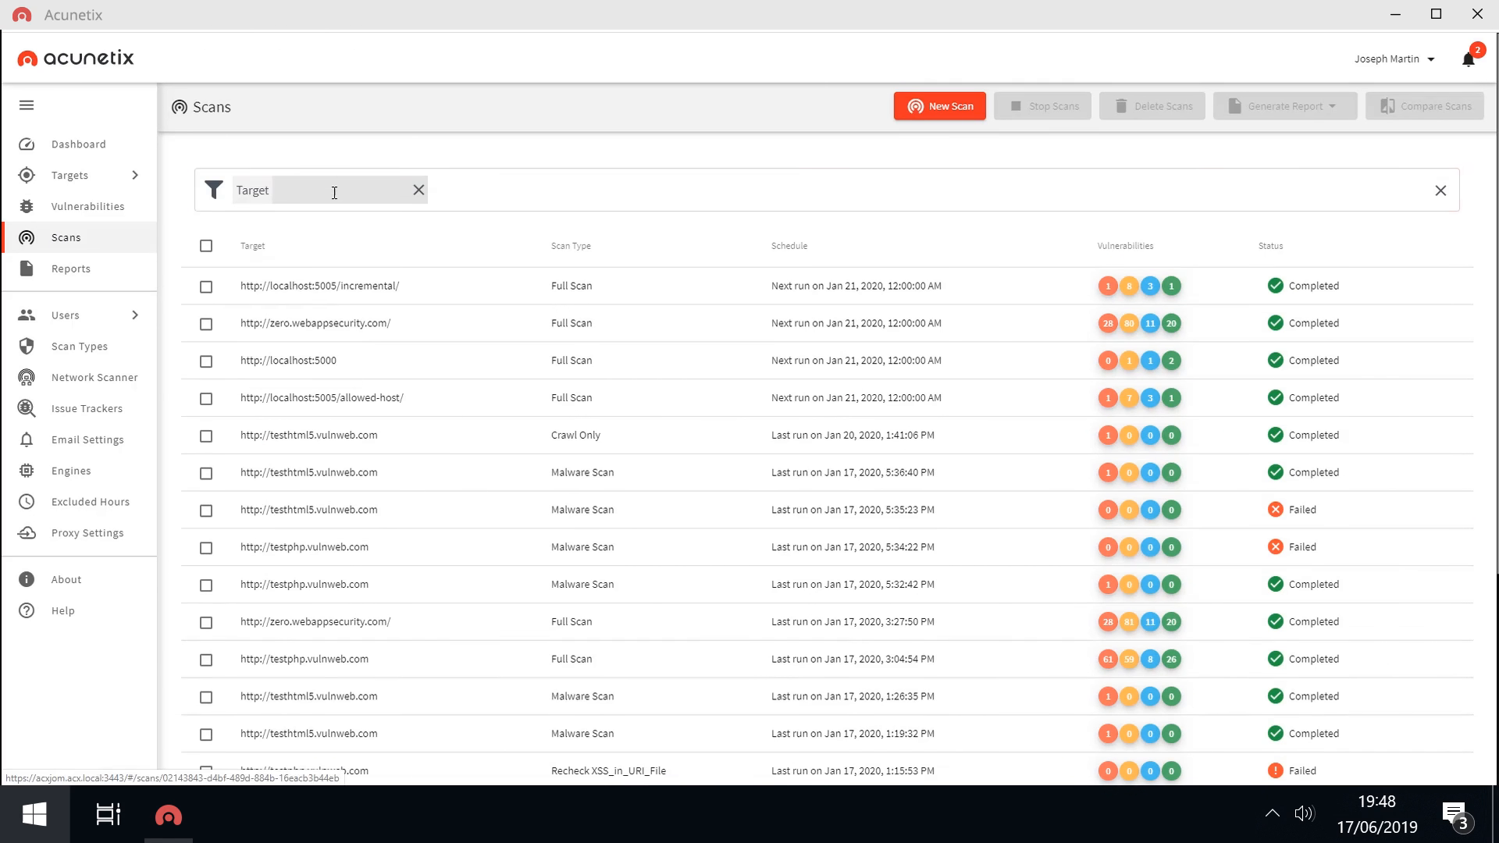
{"action": "type", "text": "http://testphp.vulnweb.co"}
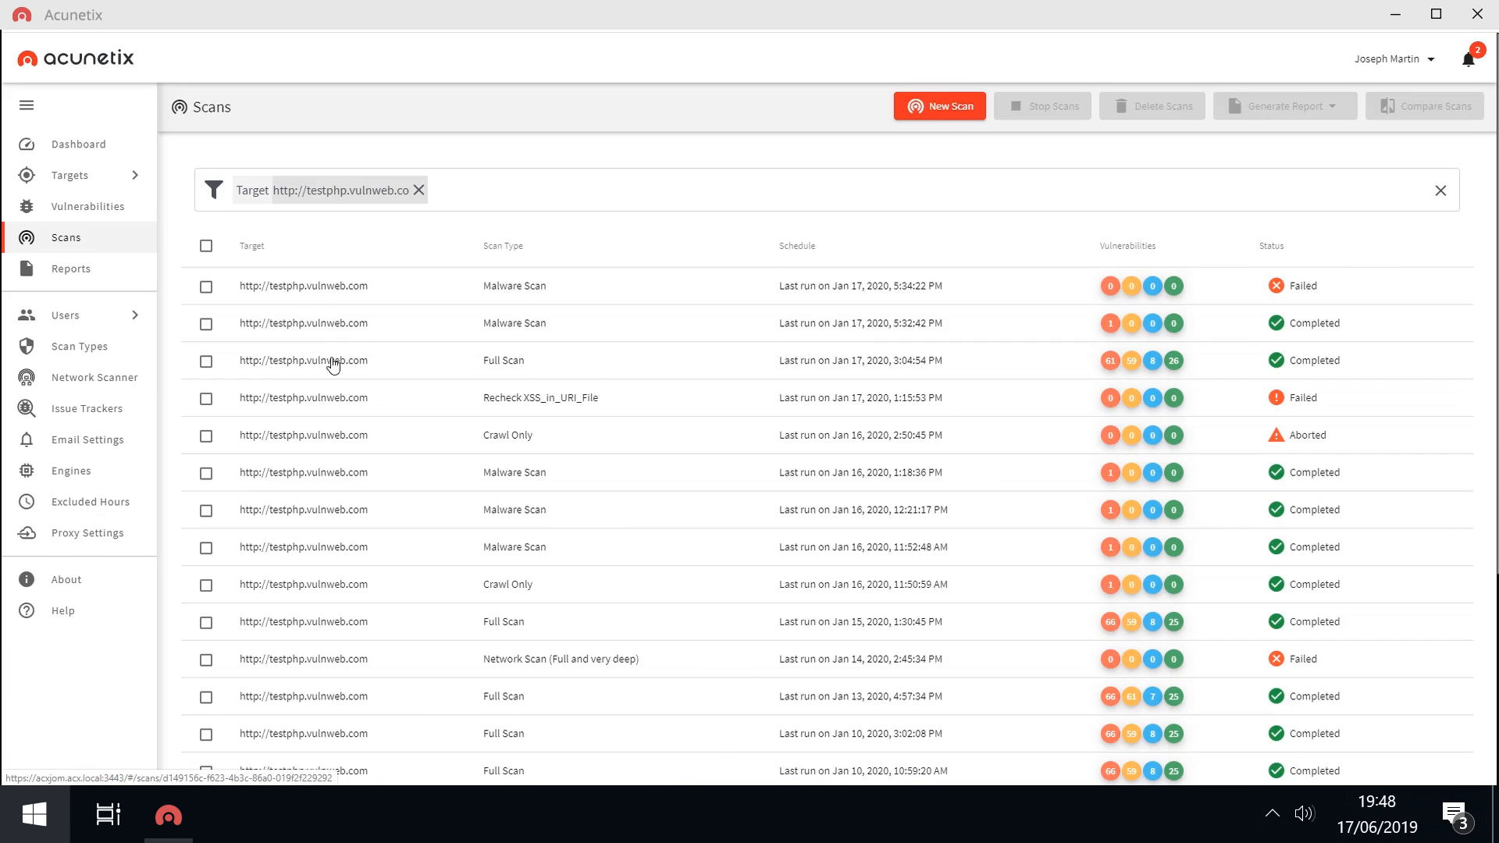
- Open the testphp.vulnweb.com full scan's vulnerabilities, sorted by URL then severity
{"action": "left_click", "coordinate": [303, 361]}
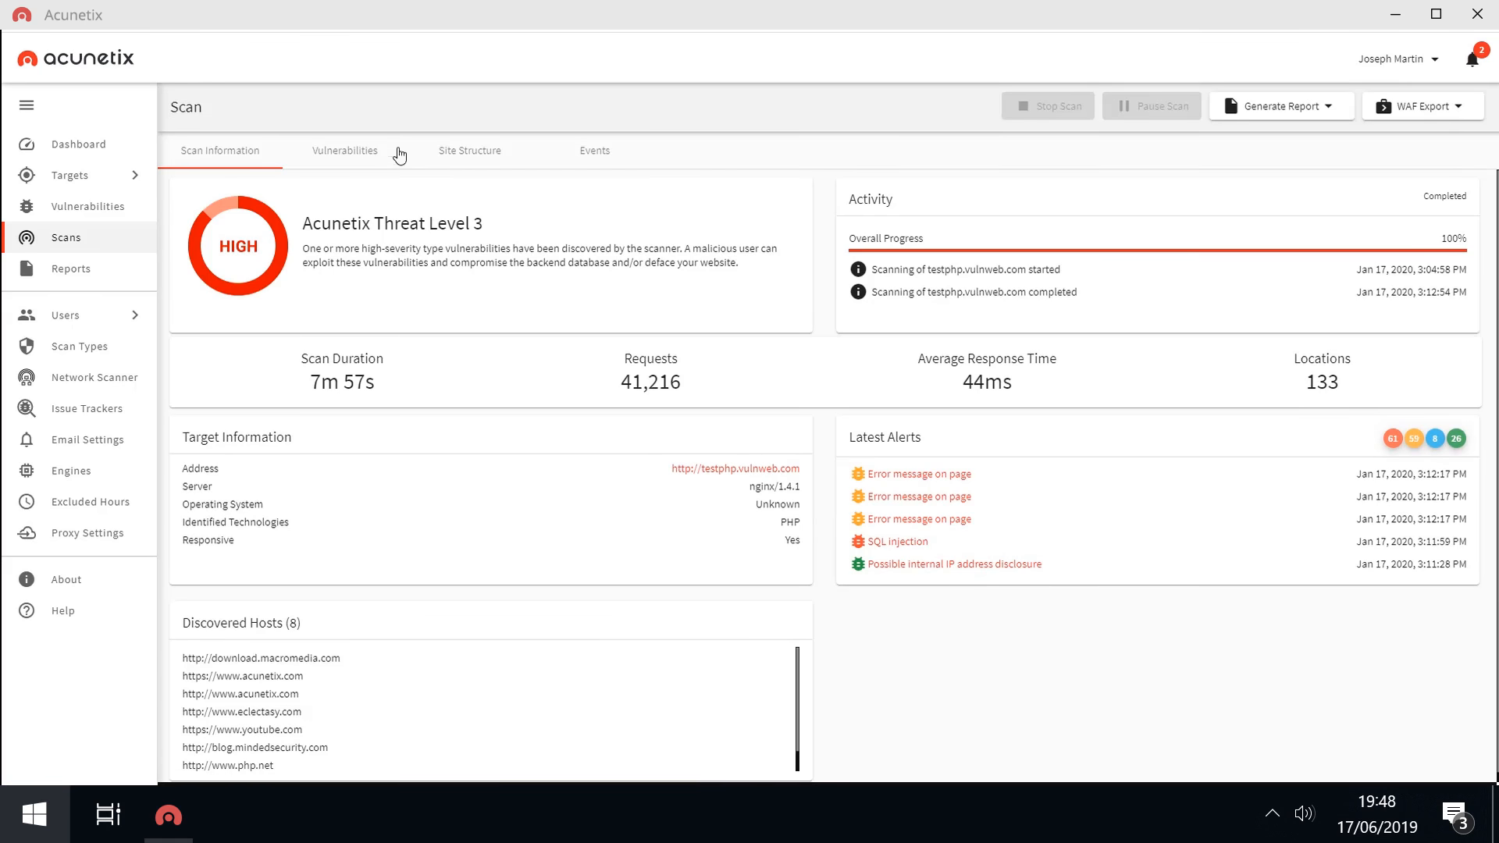
{"action": "left_click", "coordinate": [344, 150]}
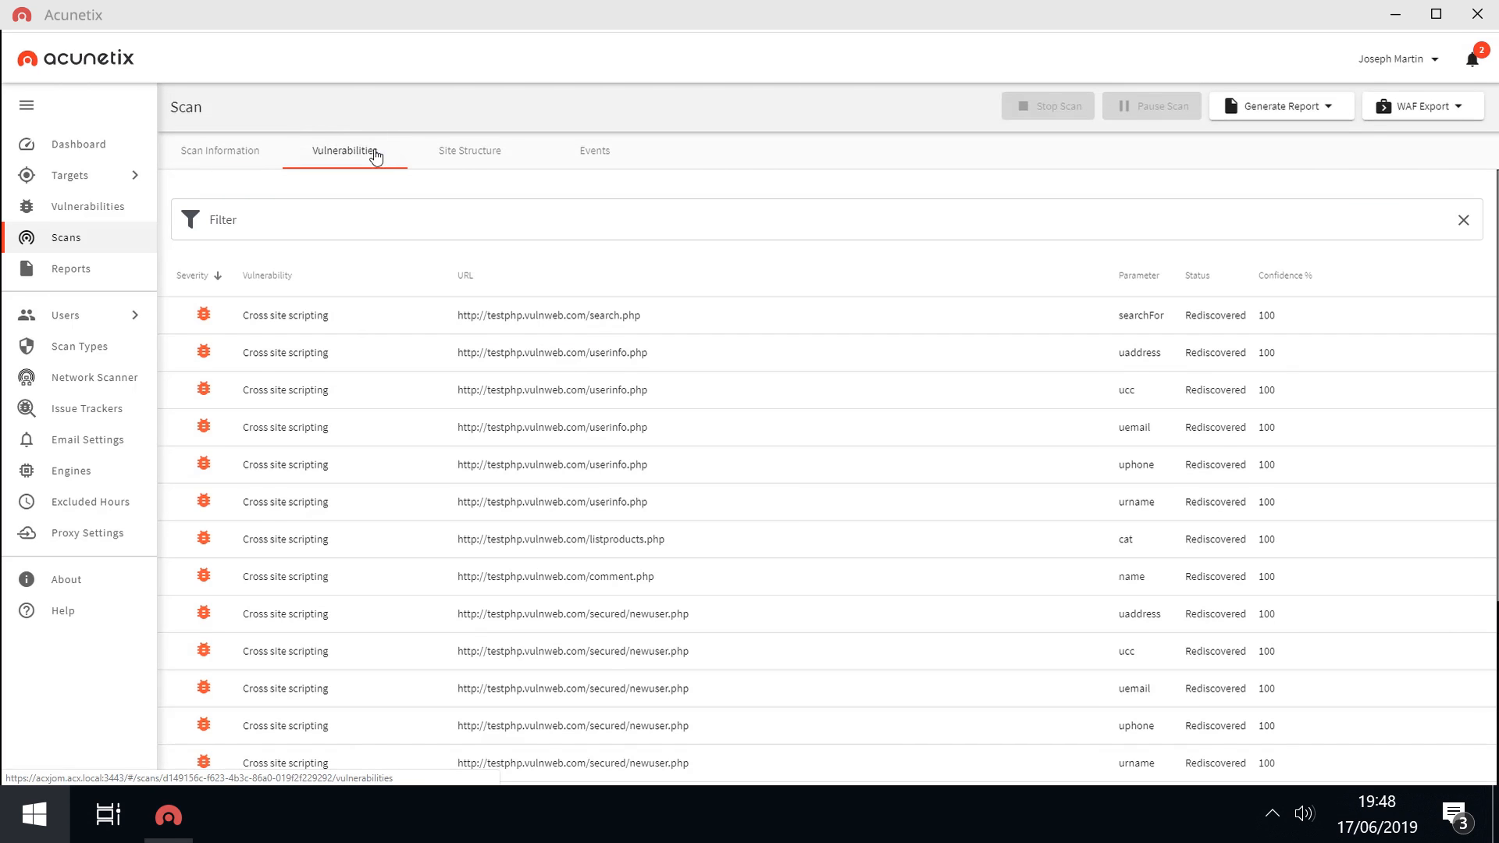
{"action": "left_click", "coordinate": [465, 275]}
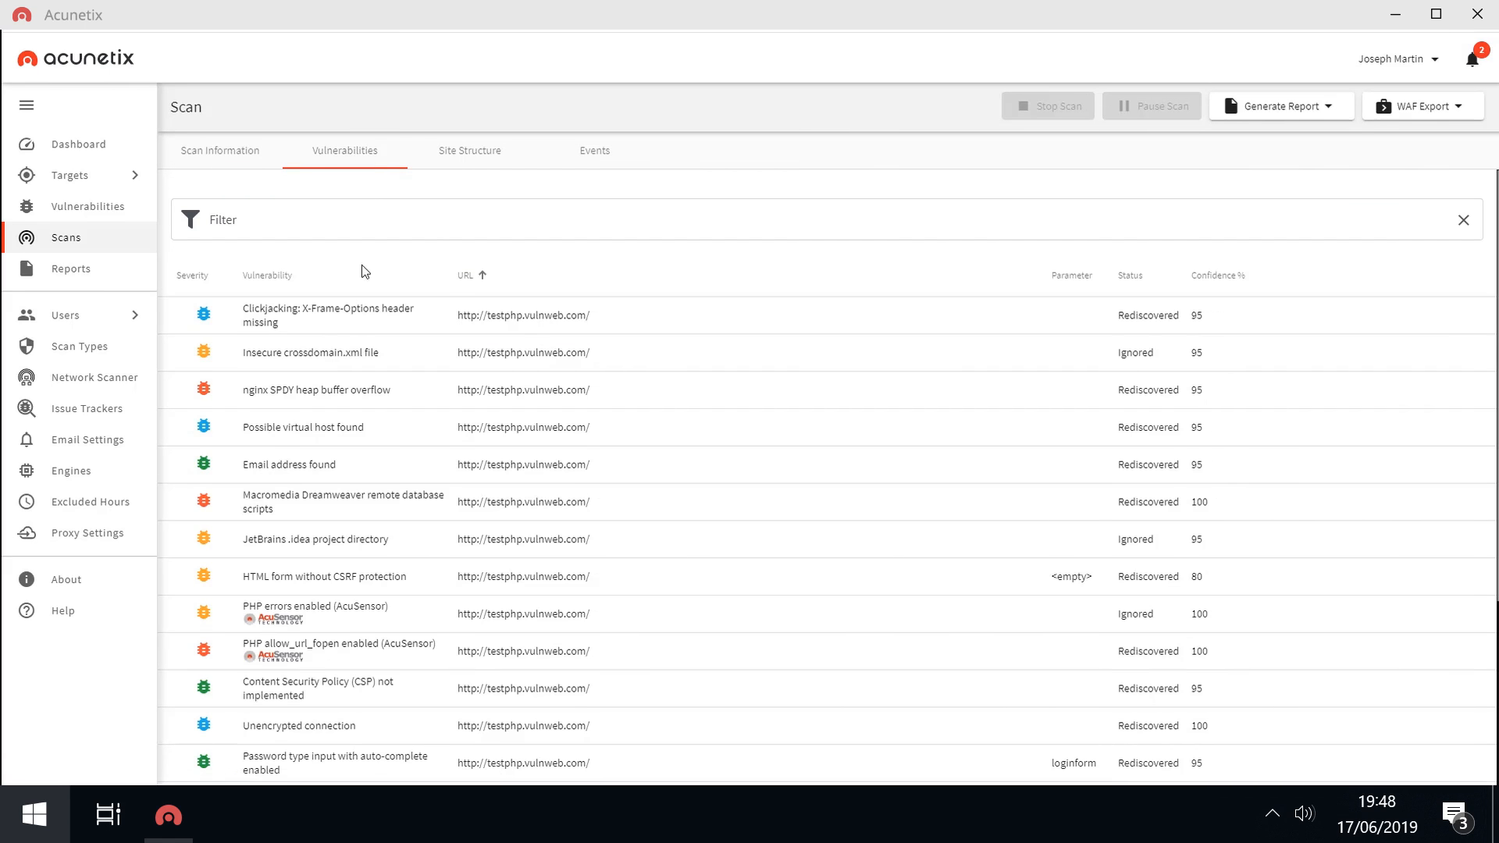
{"action": "left_click", "coordinate": [192, 276]}
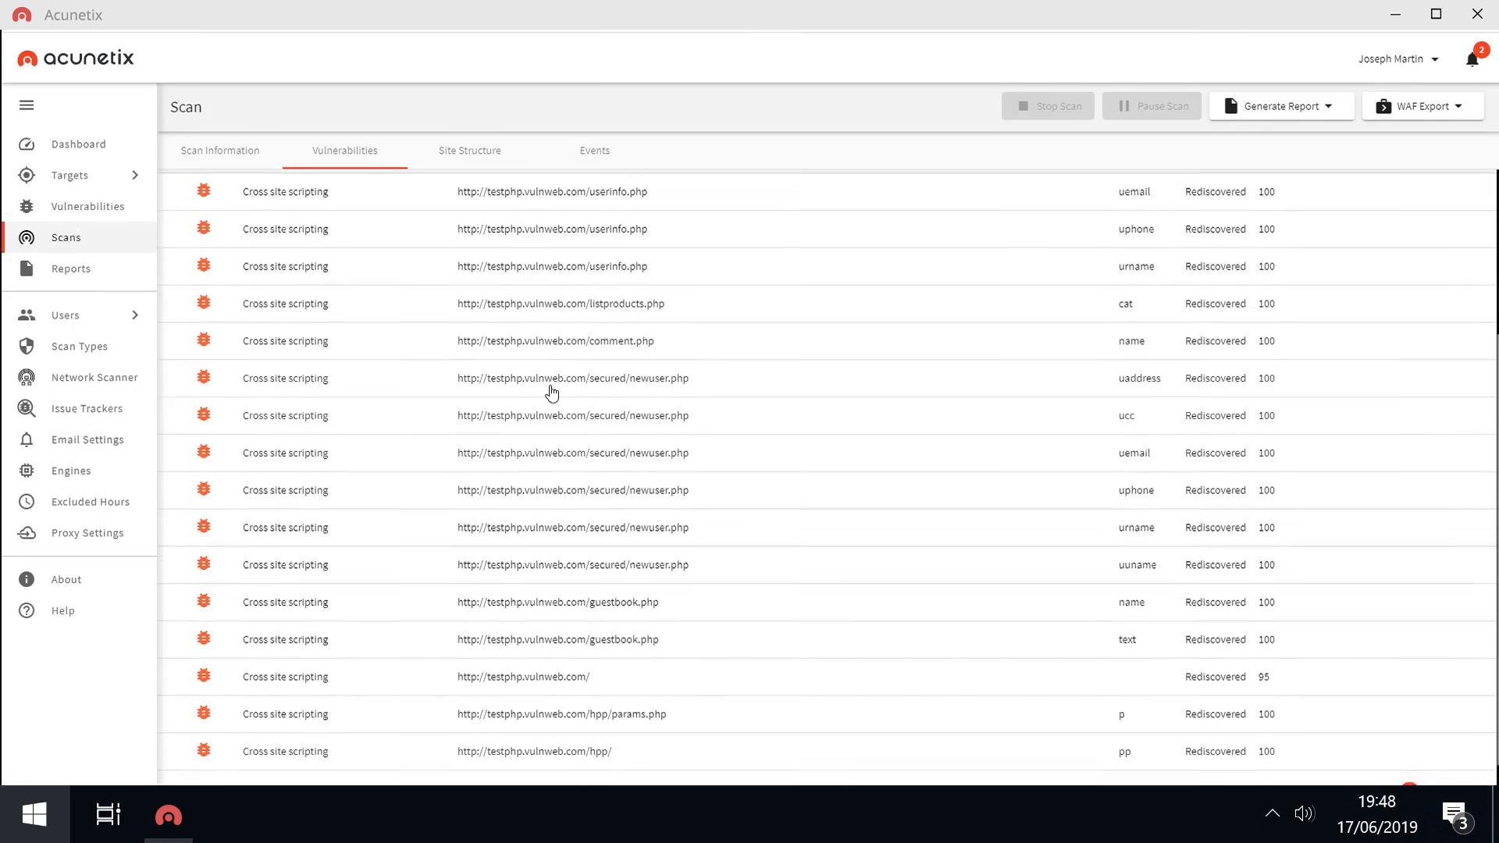
- Open the cross-site scripting finding for /hpp/ parameter pp
{"action": "scroll", "scroll_direction": "down", "scroll_amount": 3}
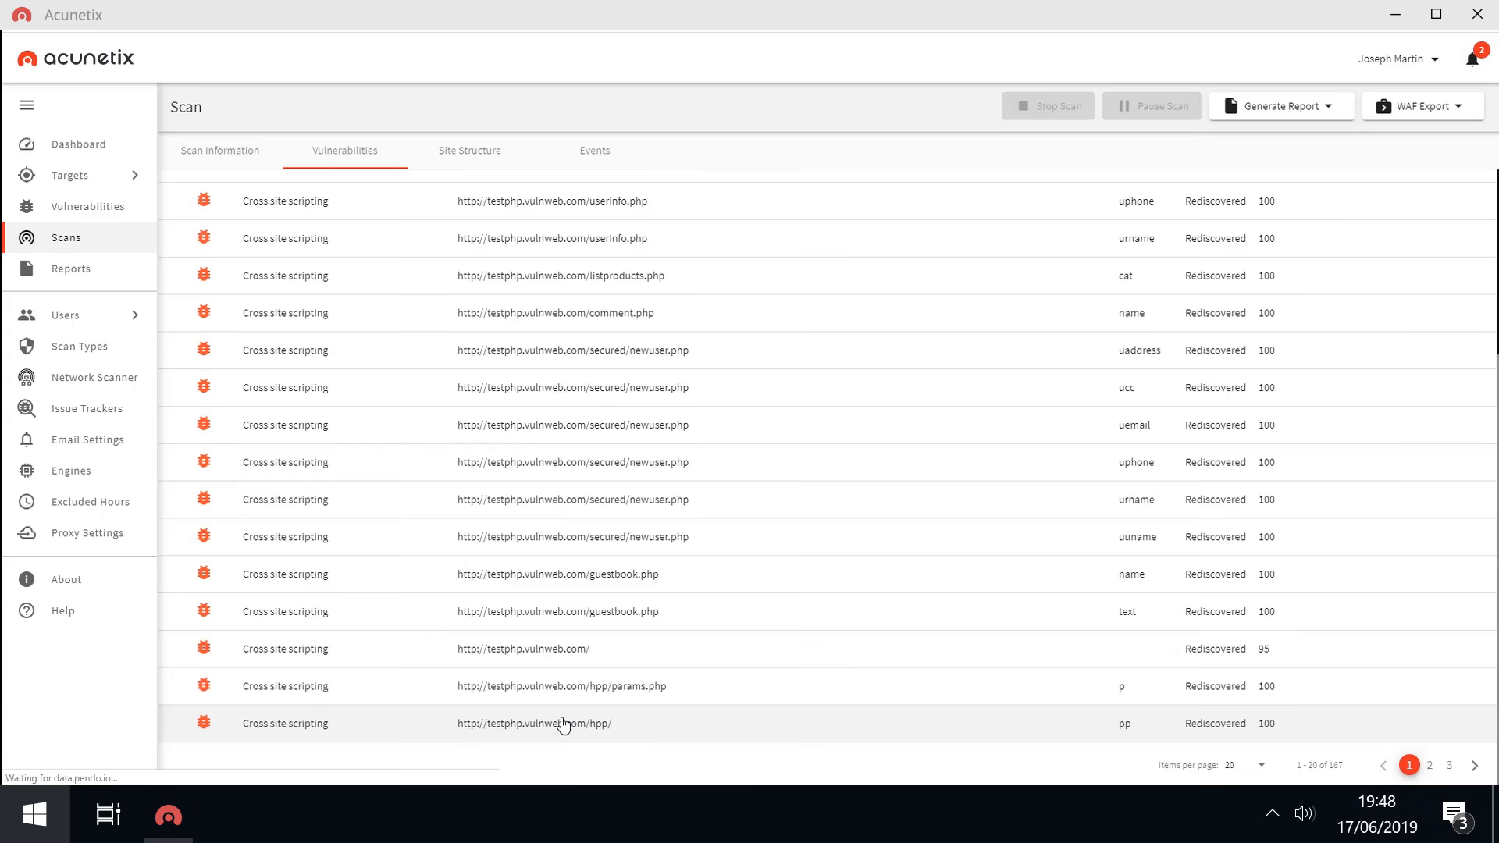
{"action": "left_click", "coordinate": [564, 722]}
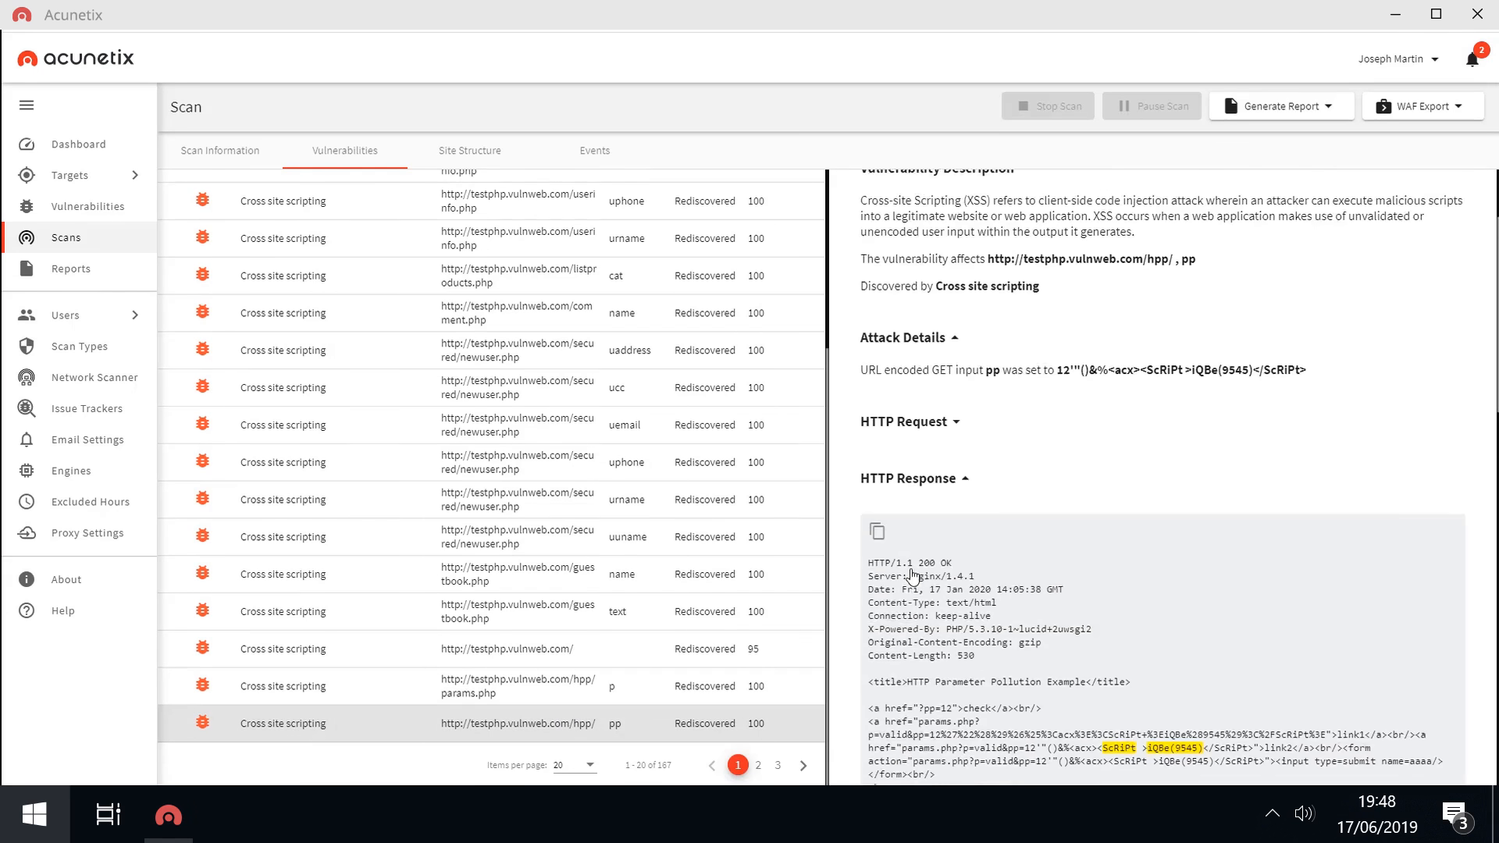